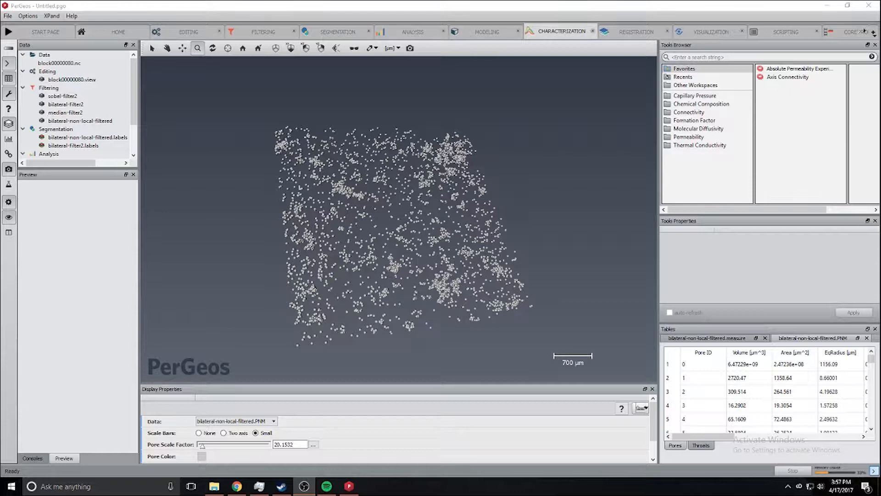
mouse_move(615, 57)
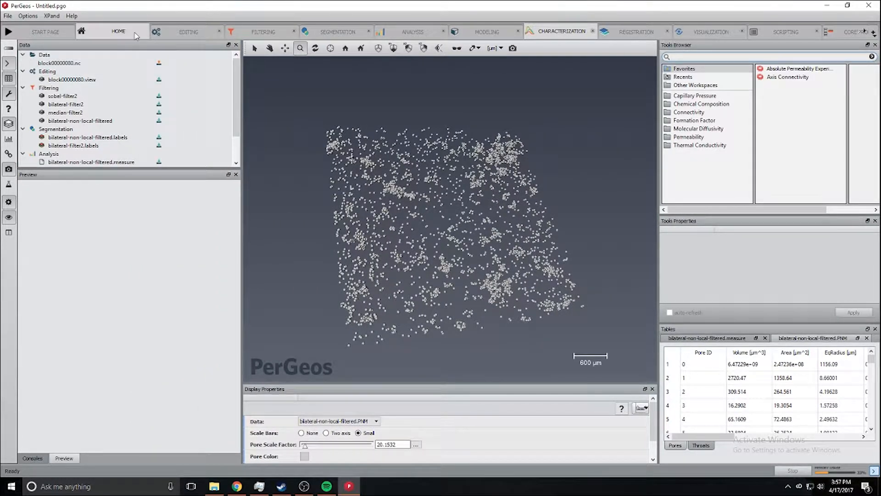
Start Extract Subvolume from the Editing workspace with block00000080.view as its Data input
left_click(187, 32)
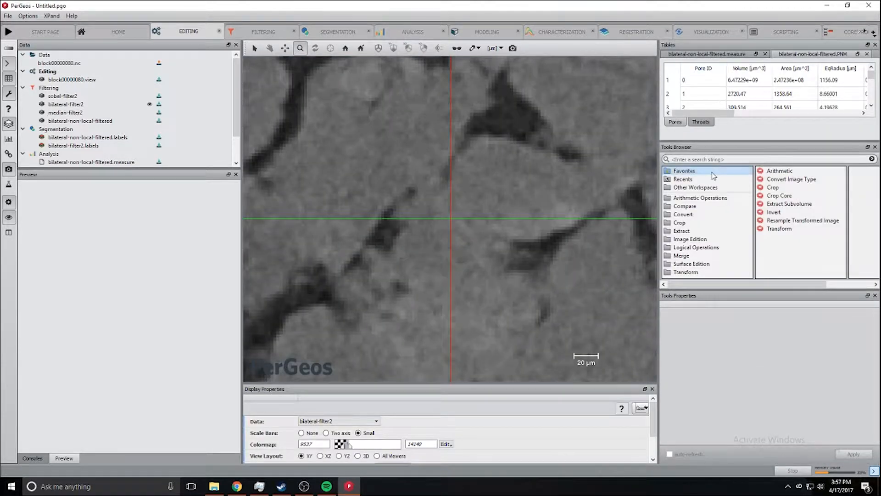
type("ex")
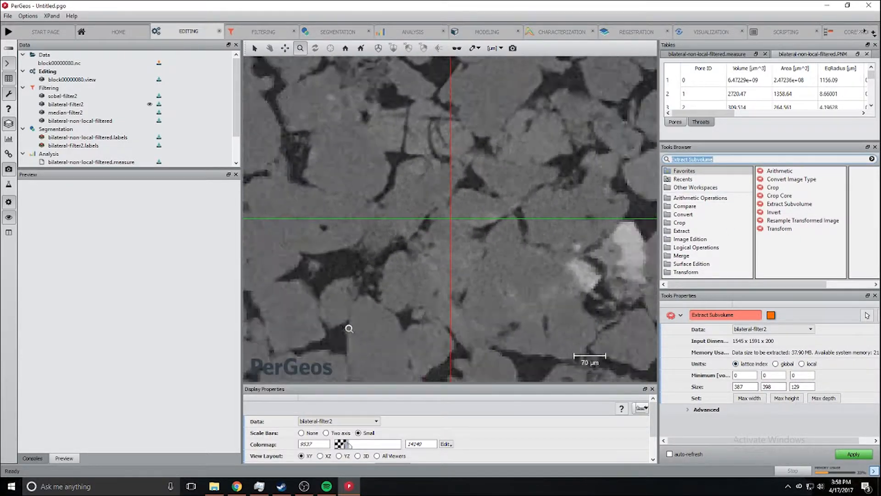
left_click(810, 329)
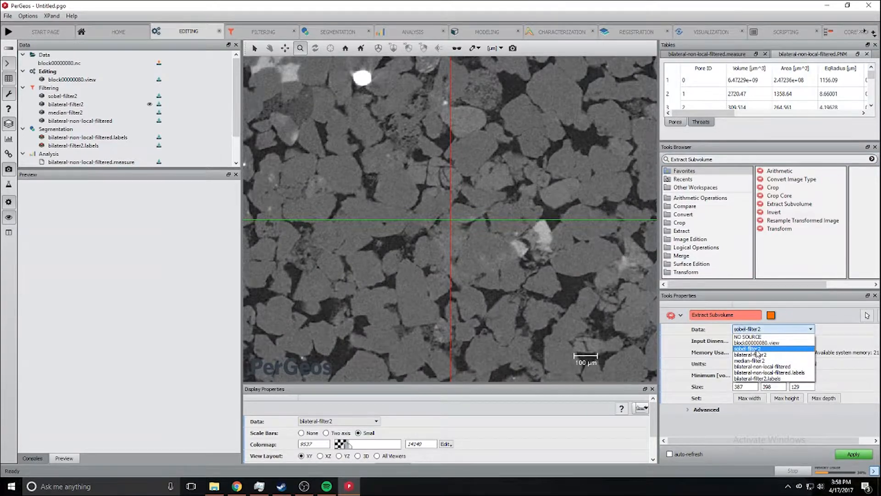
left_click(751, 343)
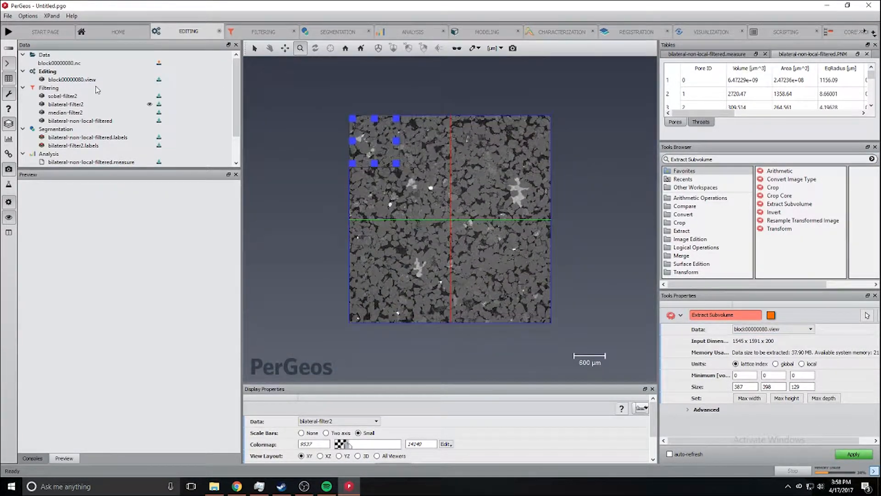
Review the block00000080.view, bilateral-filter2 and median-filter2 datasets in the Data tree
left_click(66, 79)
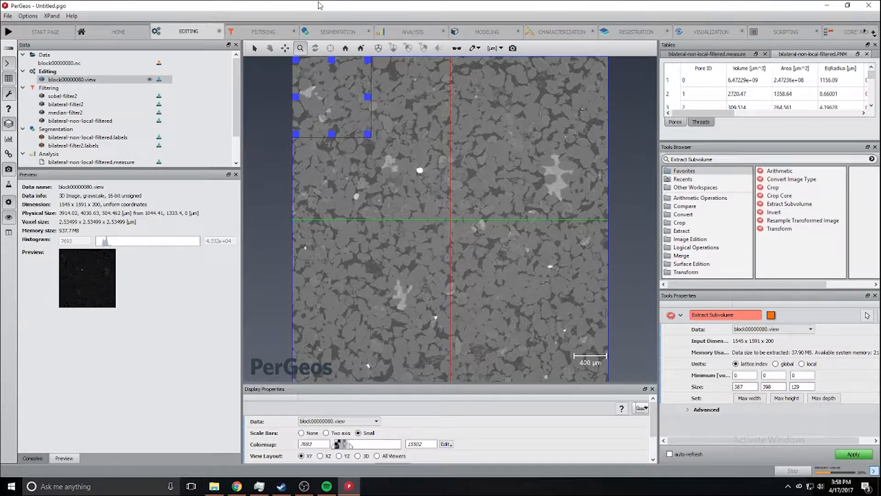
left_click(62, 103)
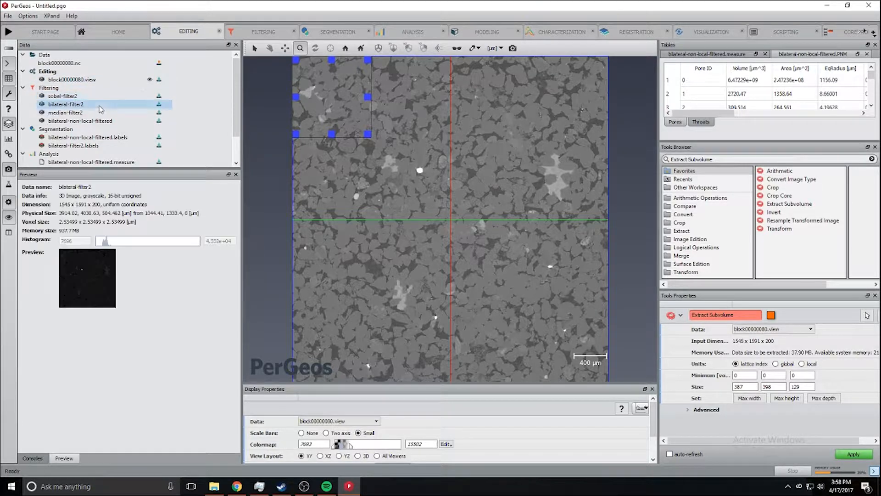
left_click(67, 112)
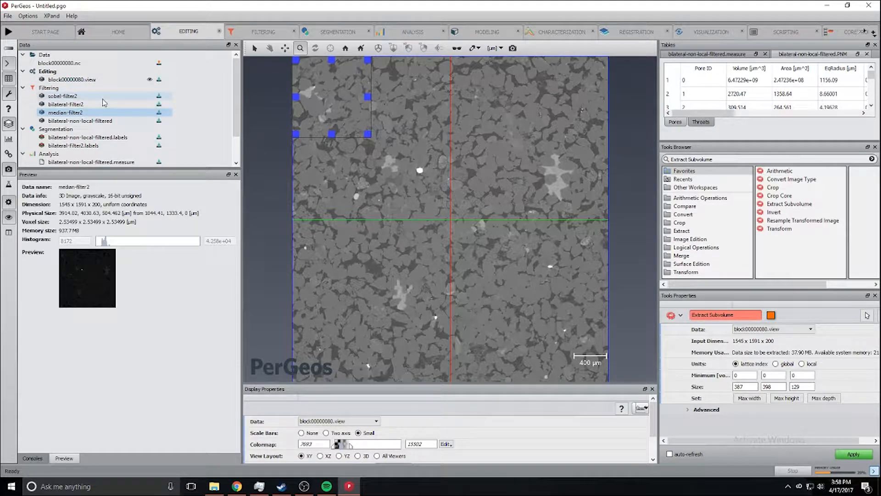
Search the Filtering workspace's Tools Browser for 'sobel' to locate the edge-detection filter
left_click(262, 31)
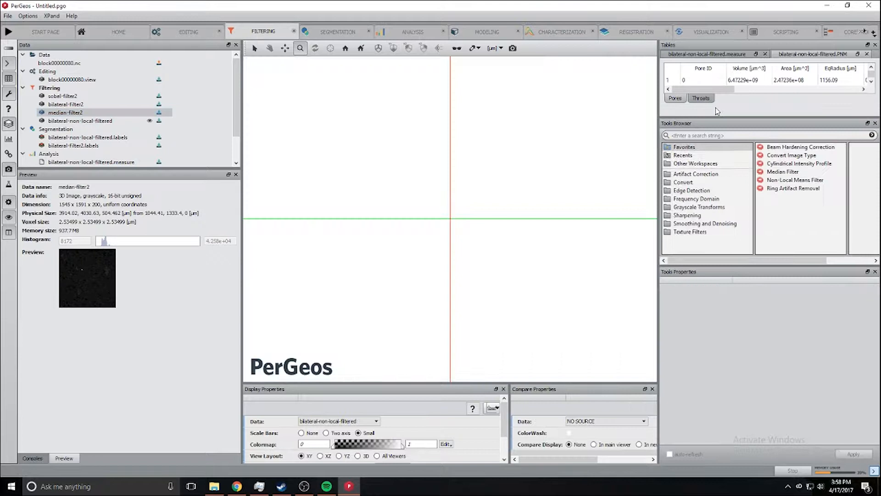
left_click(715, 134)
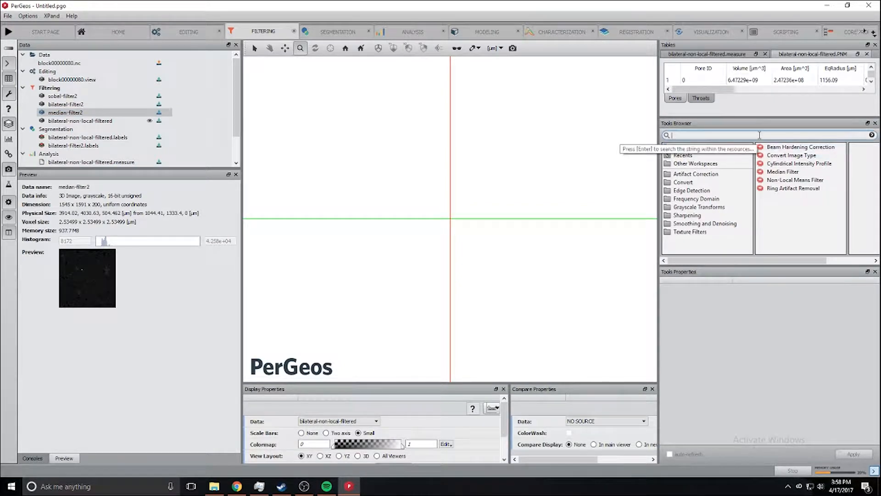
type("sobel")
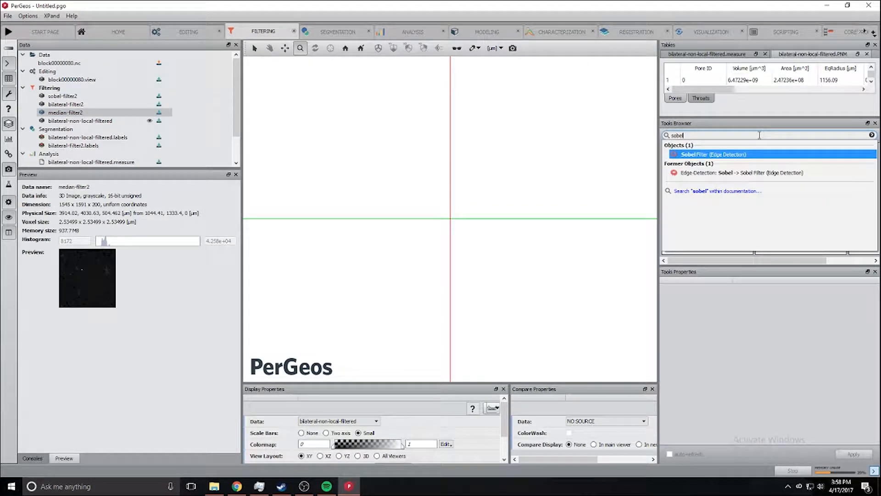